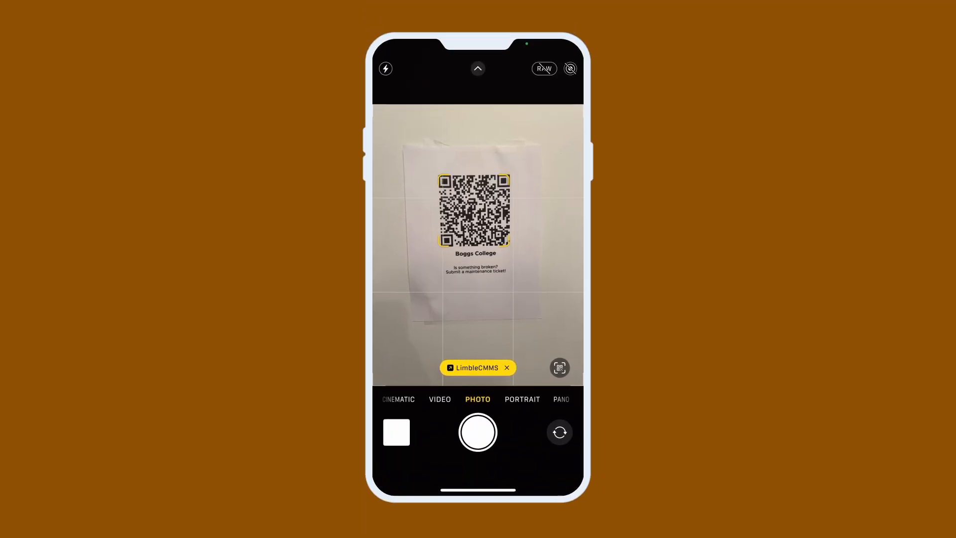
# Reach the LimbleCMMS work request portal from the scanned QR code and the emailed link
pyautogui.click(474, 367)
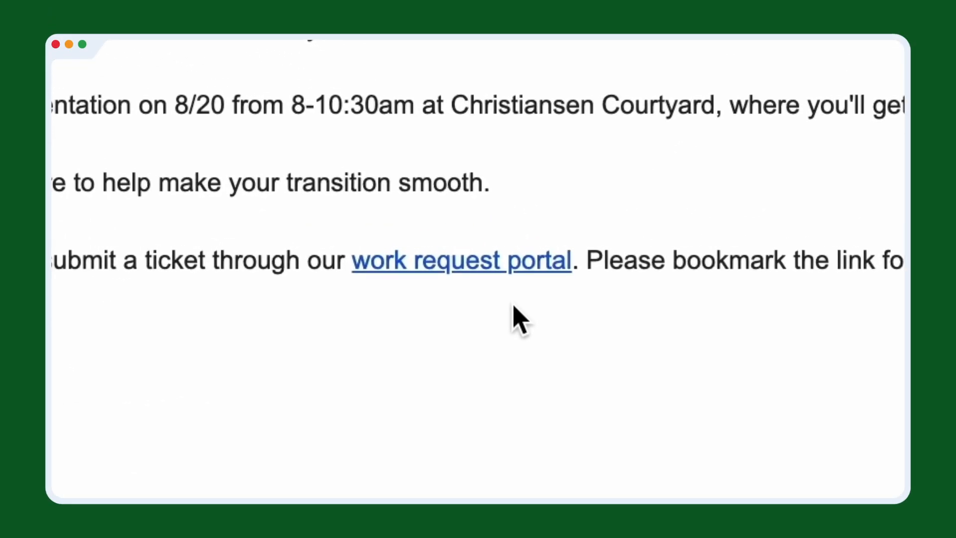
pyautogui.click(462, 260)
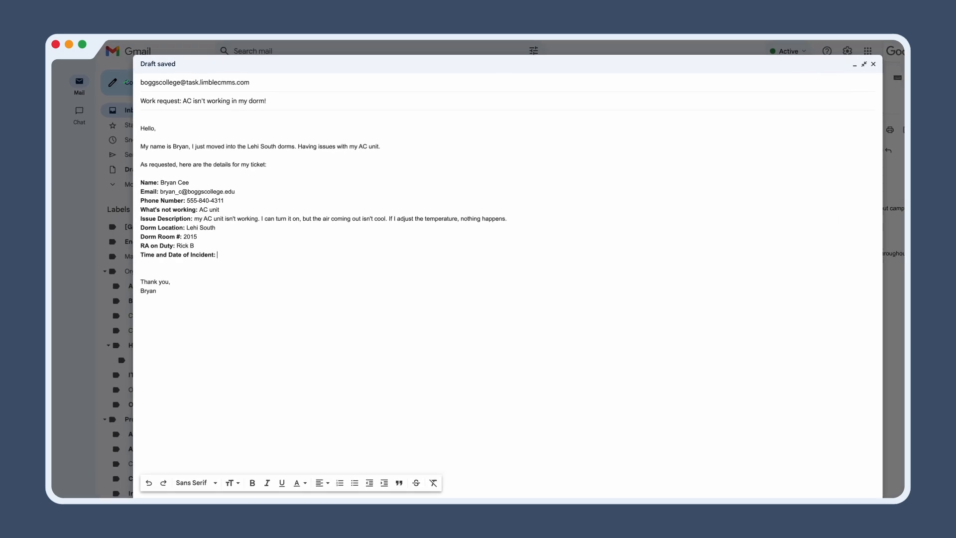
# Enter 8/20/24 as the incident date in the AC work request email to Limble
pyautogui.write('8/')
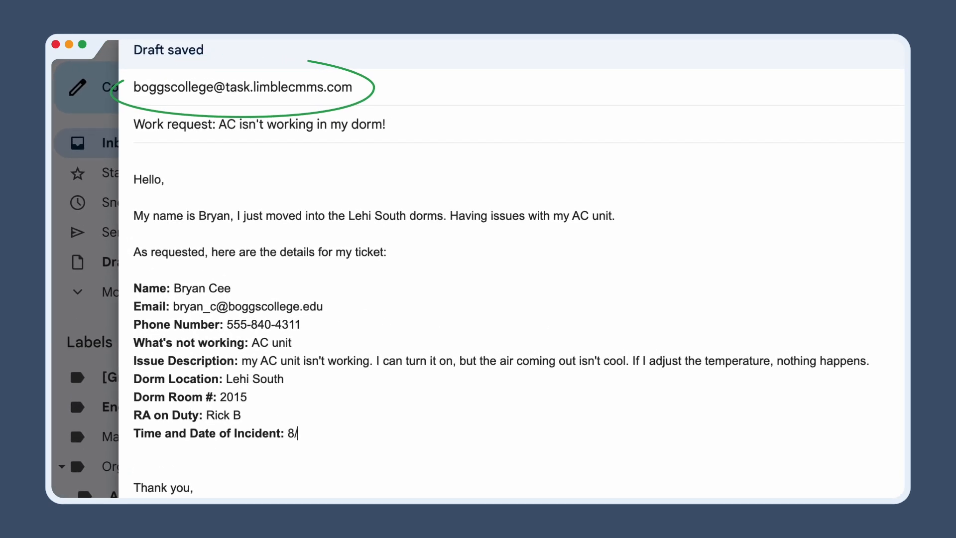
pyautogui.write('20/24')
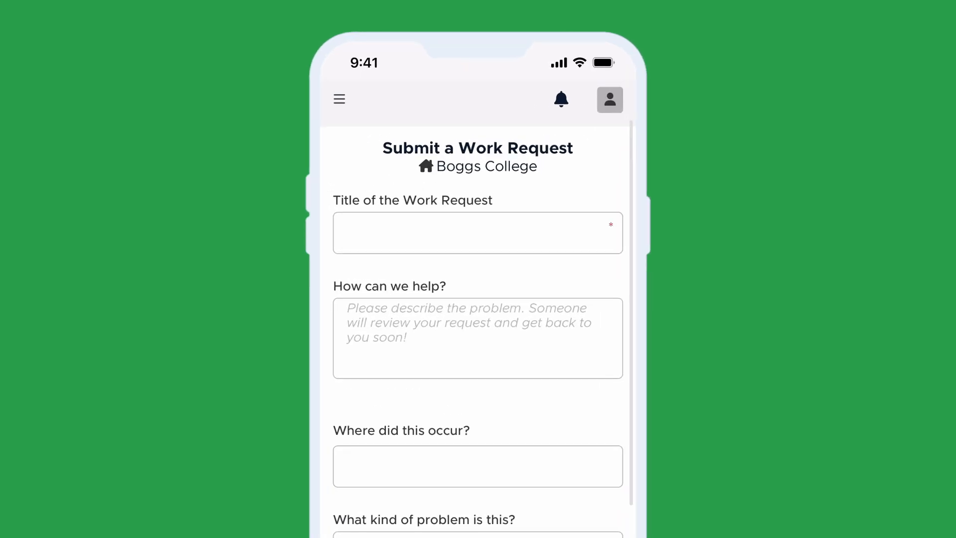
# Title the request 'Toilet isn't flushing' and describe water not draining around 2pm Tuesday, August 6
pyautogui.click(478, 232)
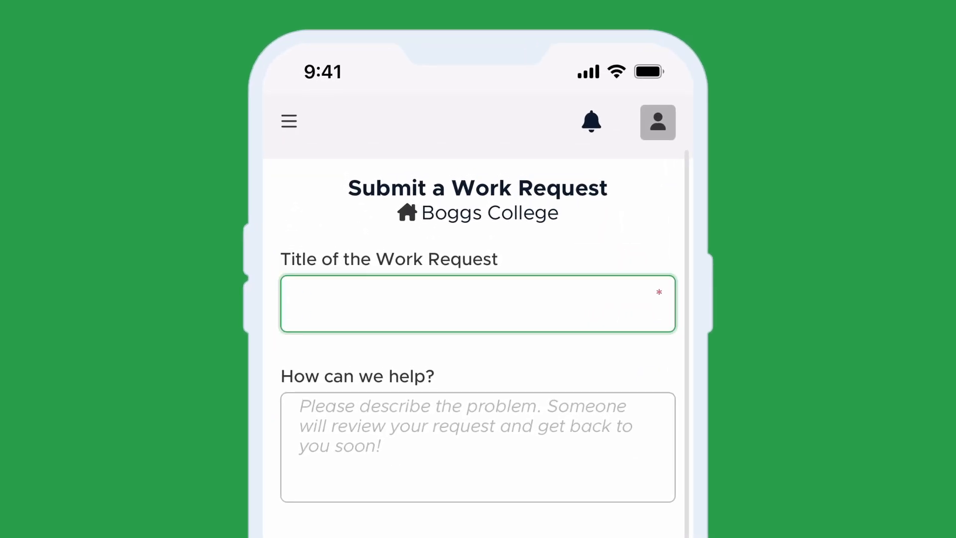
pyautogui.write("Toilet isn't")
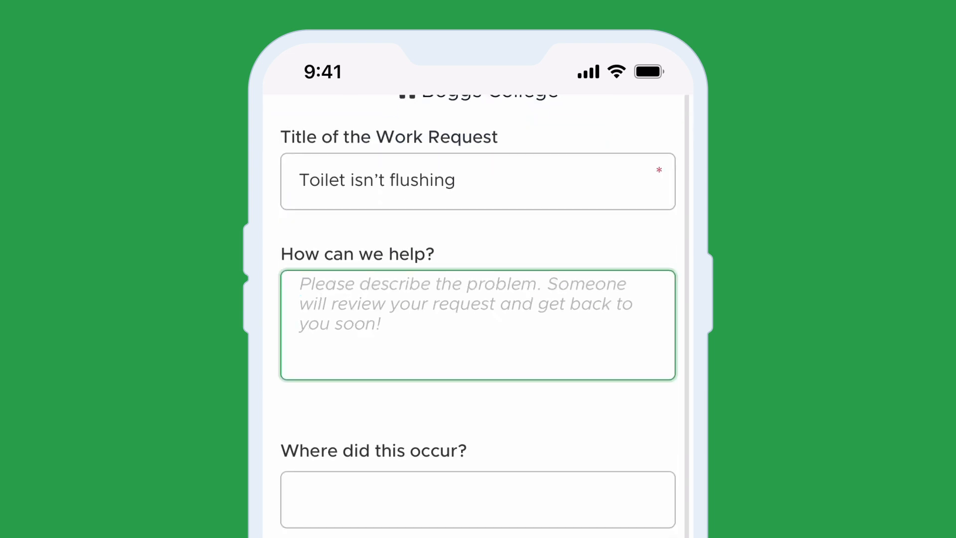
pyautogui.write('The tp')
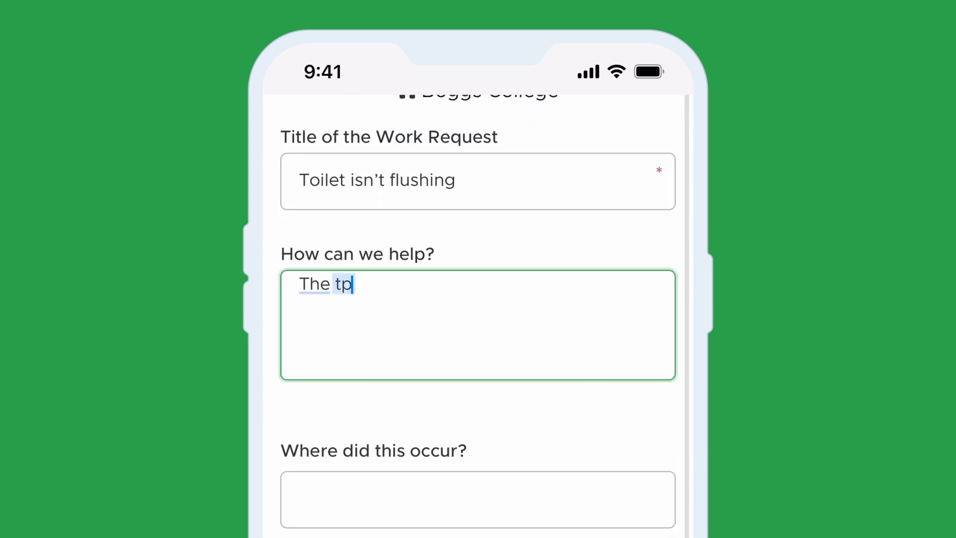
pyautogui.write("oilet isn't flushing. Th")
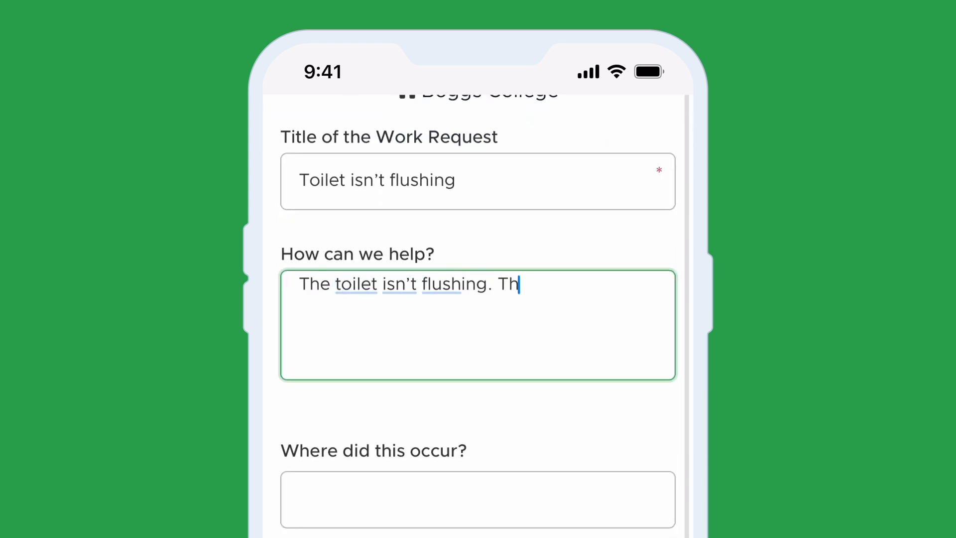
pyautogui.write('e flusher seems to be working fin')
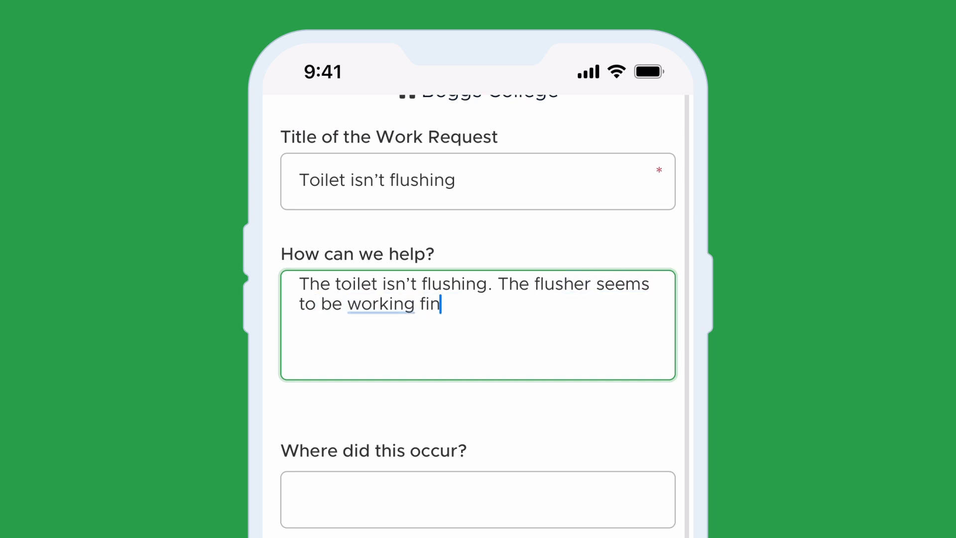
pyautogui.write("e, but the water doesn't go anywh")
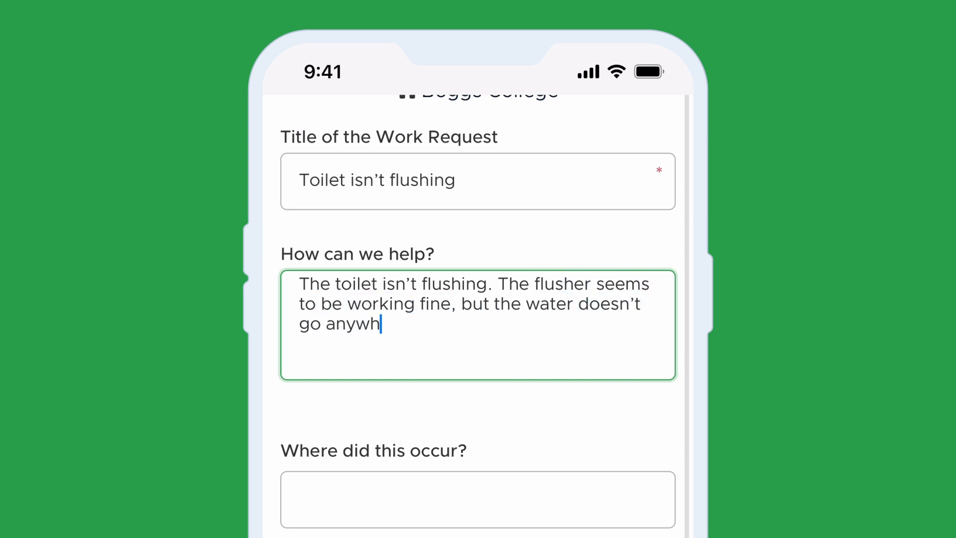
pyautogui.write('ere. This happened around 2')
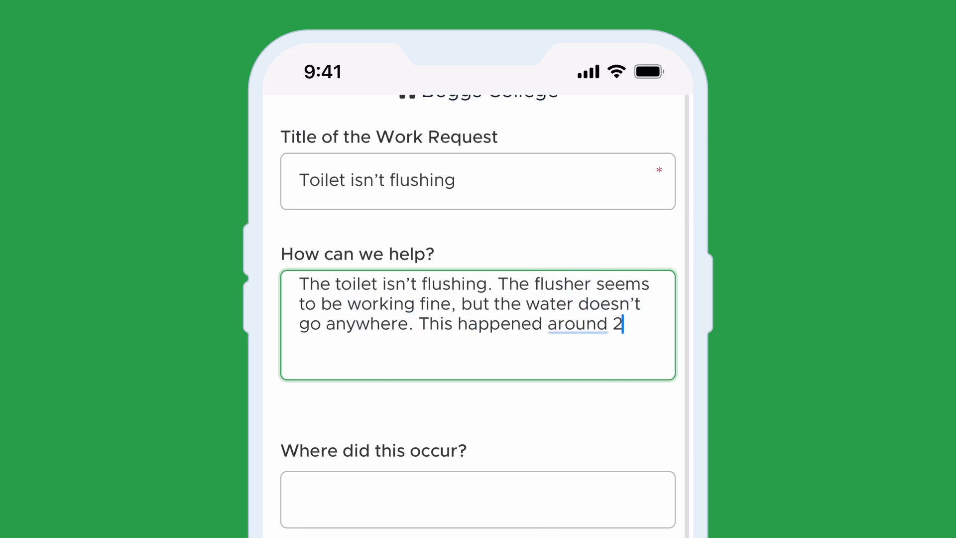
pyautogui.write('pm on Tuesday, August 6.')
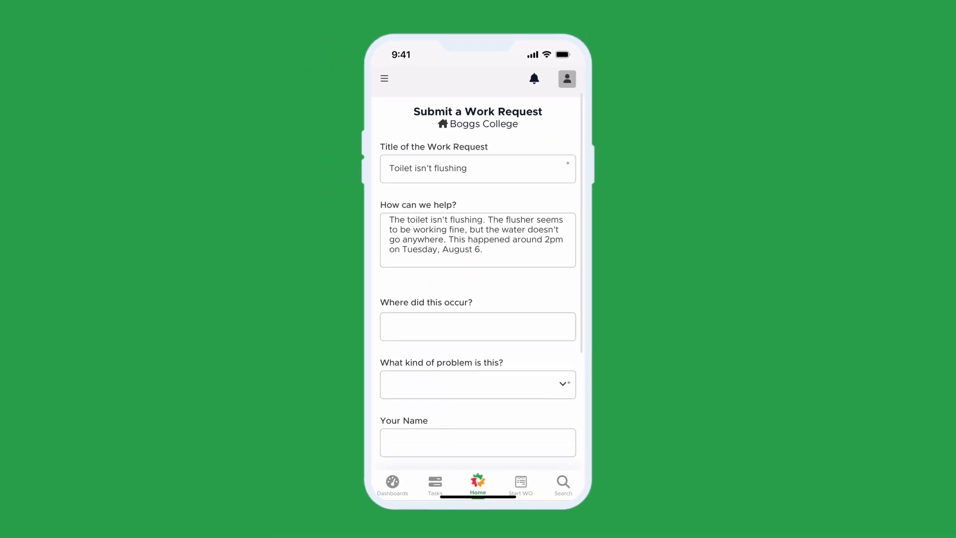
# Fill the requester contact fields with the name bryan and a 555-840 phone number
pyautogui.click(477, 442)
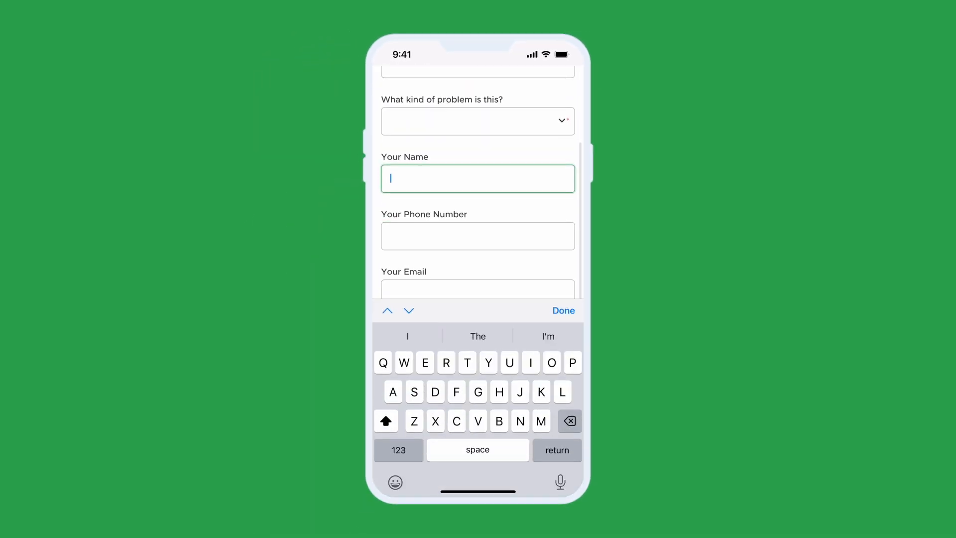
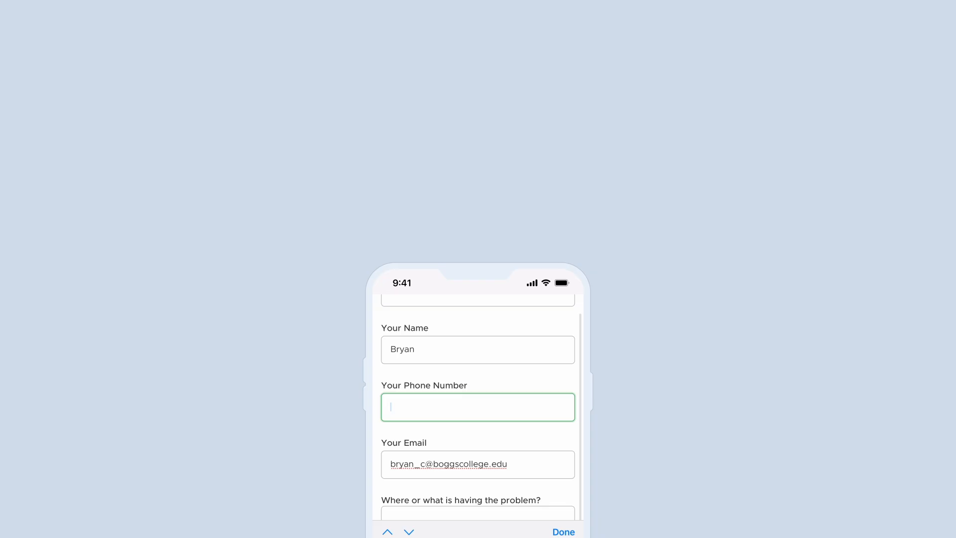
pyautogui.write('555-')
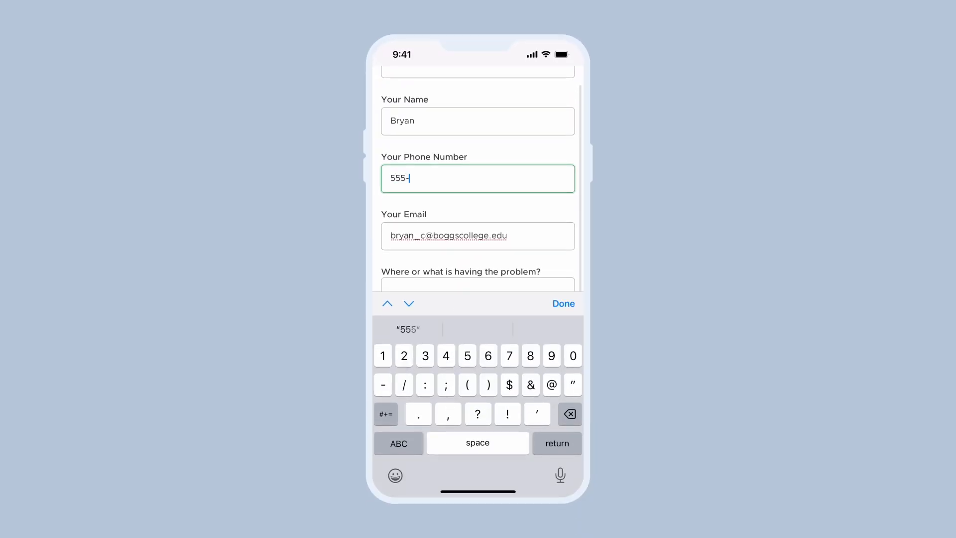
pyautogui.write('840-4311')
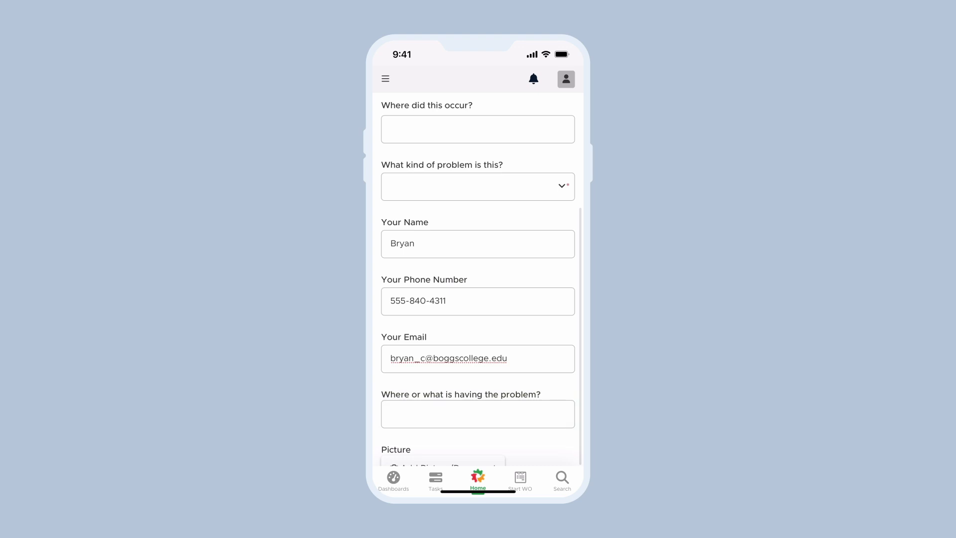
# Set the problem location to E Toilet under East Wing > E Bathroom in Boggs Hall
pyautogui.click(477, 413)
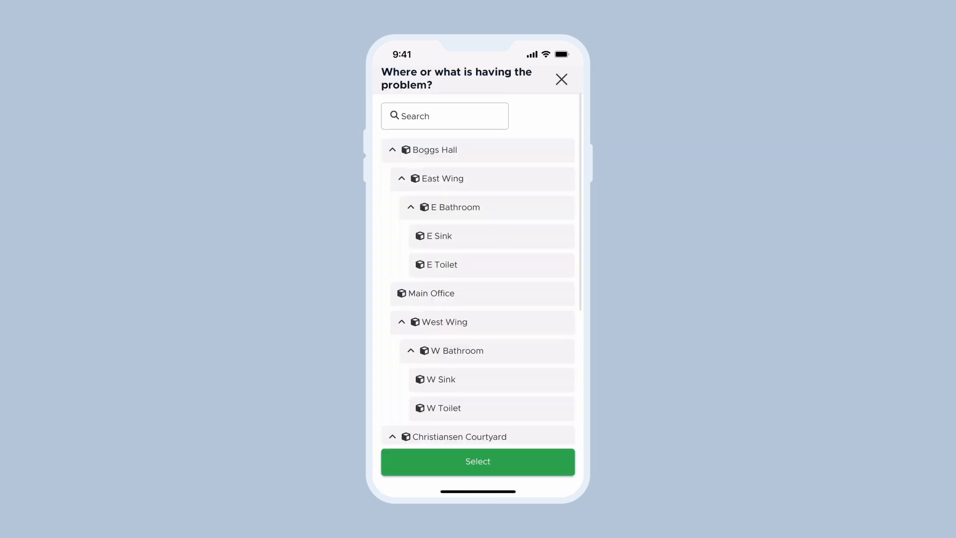
pyautogui.scroll(-3)
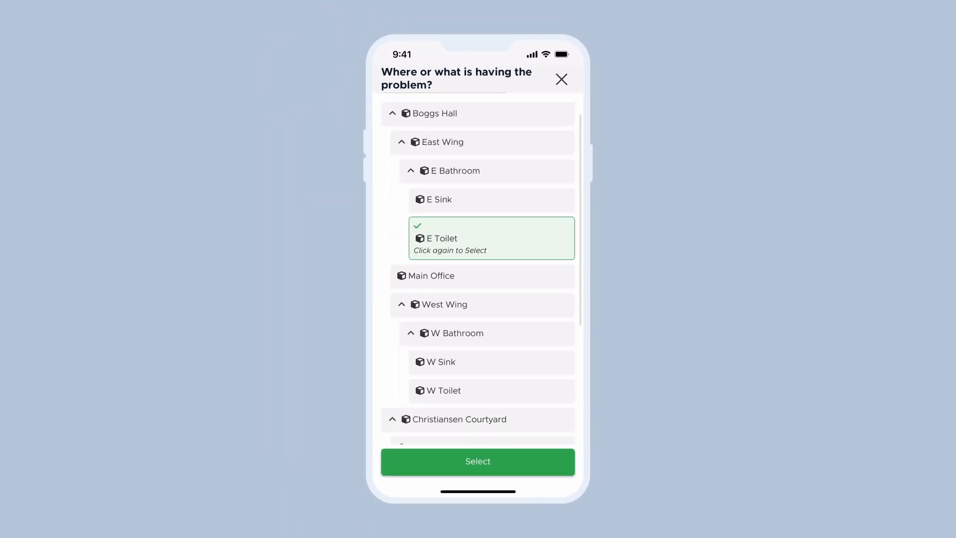
pyautogui.click(478, 462)
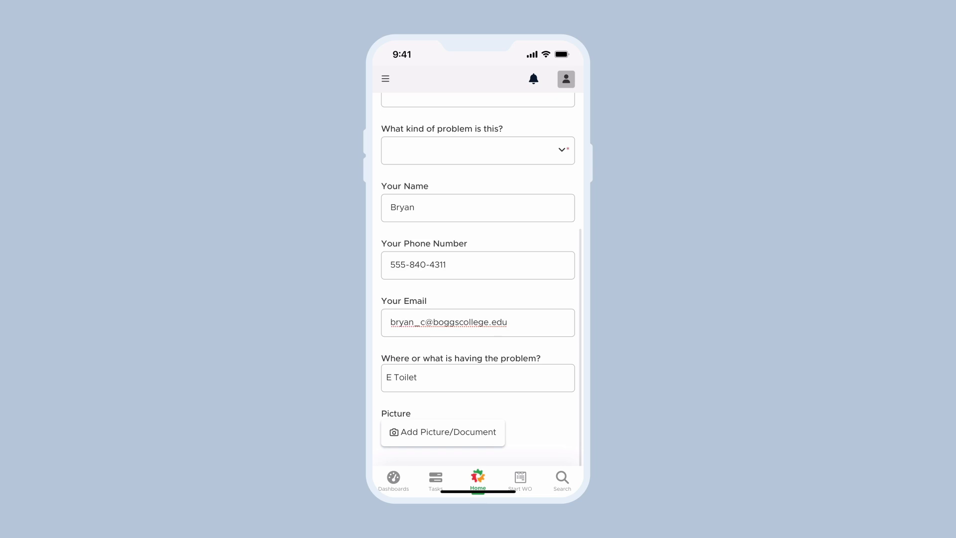
# Attach the broken toilet photo to the request via Add Picture/Document
pyautogui.click(443, 431)
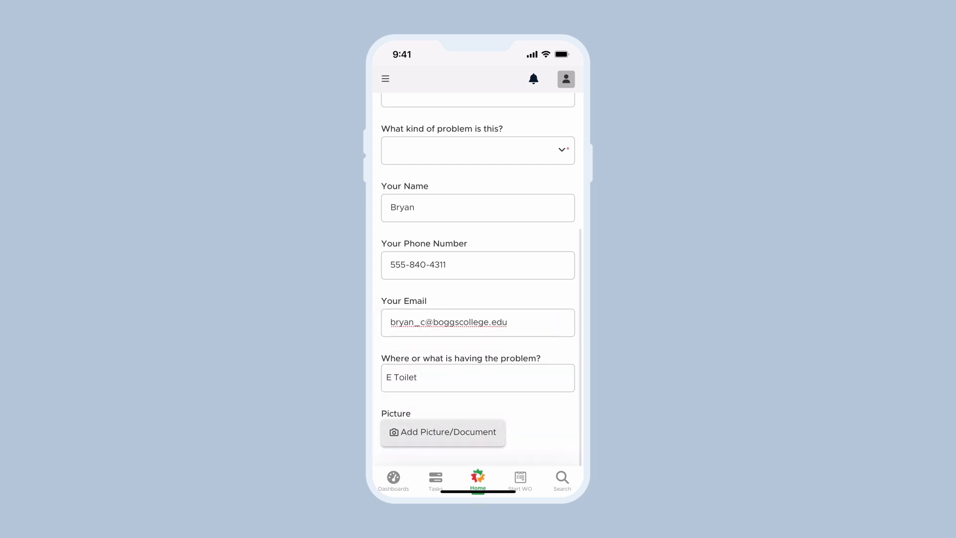
pyautogui.click(442, 432)
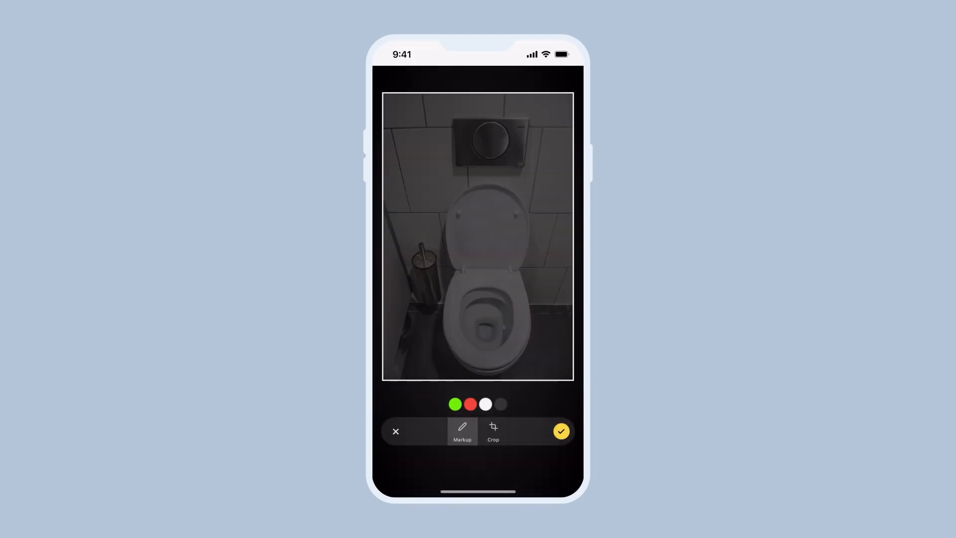
pyautogui.click(560, 431)
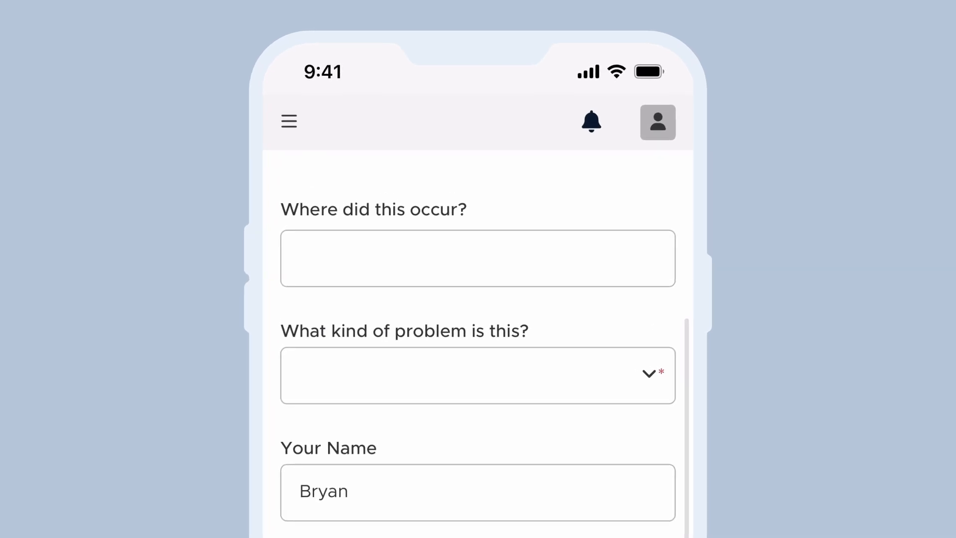
# Enter location East Wing Bath, set problem type to plumbing and submit the request
pyautogui.write('E')
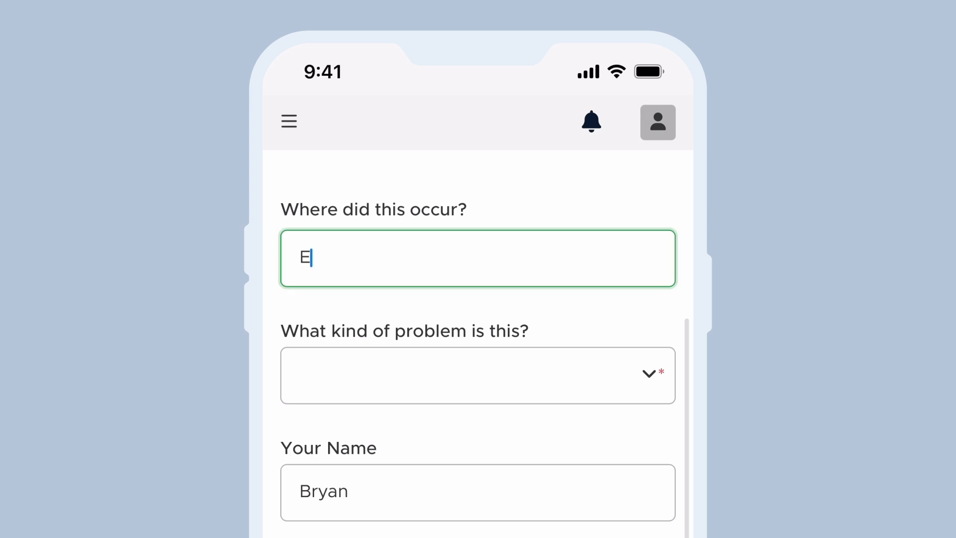
pyautogui.write('ast Wing Bath')
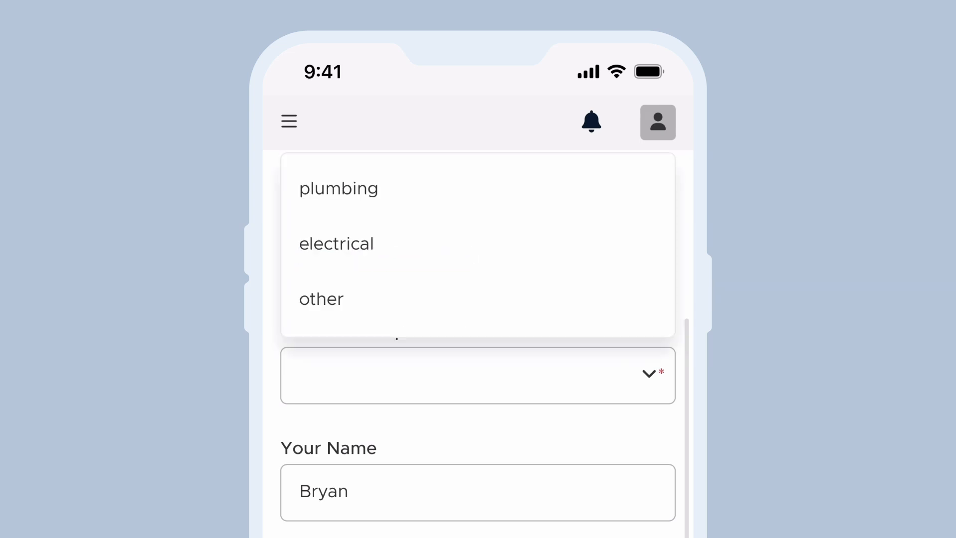
pyautogui.click(338, 188)
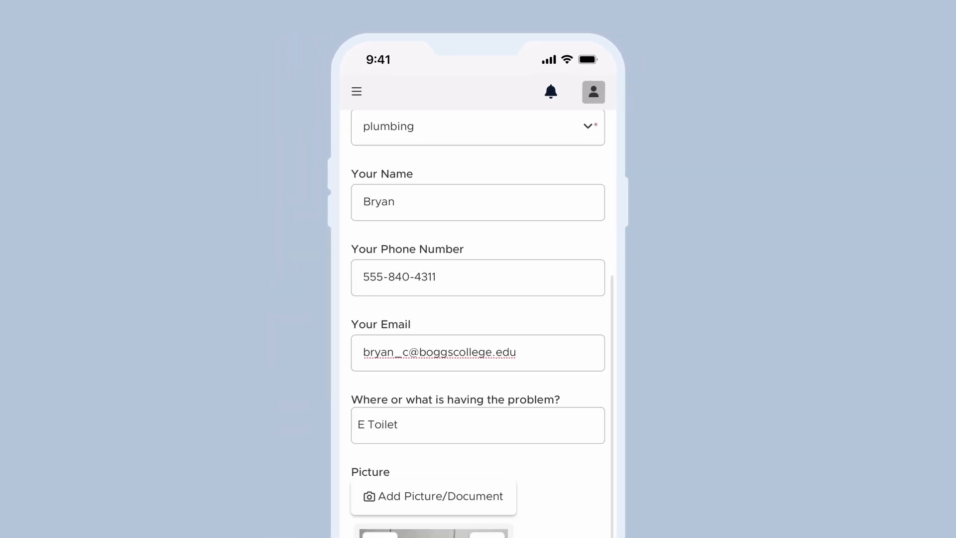
pyautogui.scroll(-3)
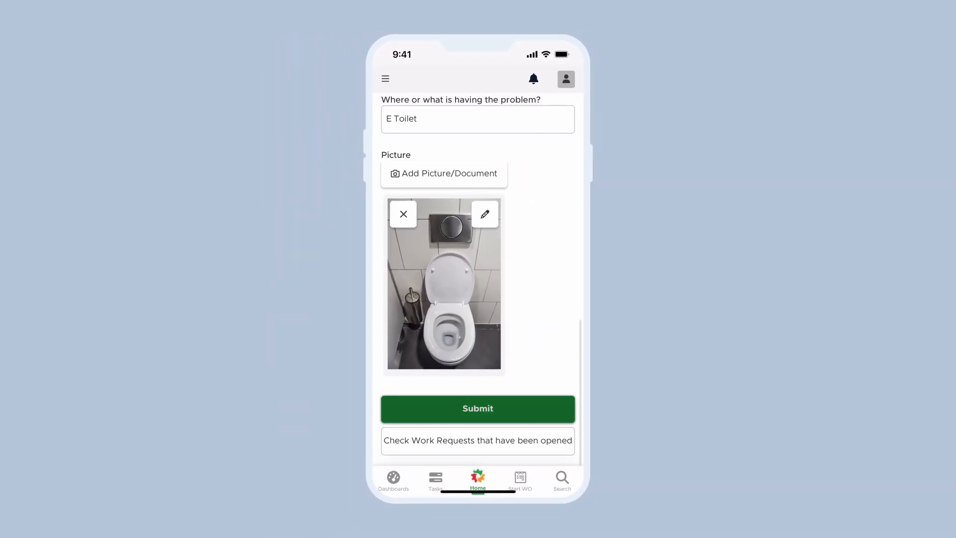
pyautogui.click(477, 409)
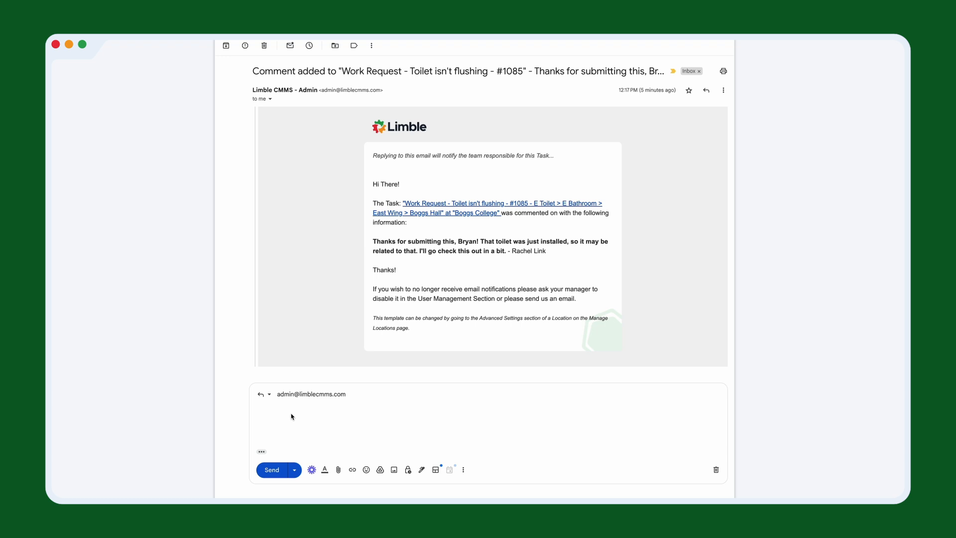
# Reply 'I appreciate you letting me know!' to the technician comment notification email
pyautogui.doubleClick(287, 71)
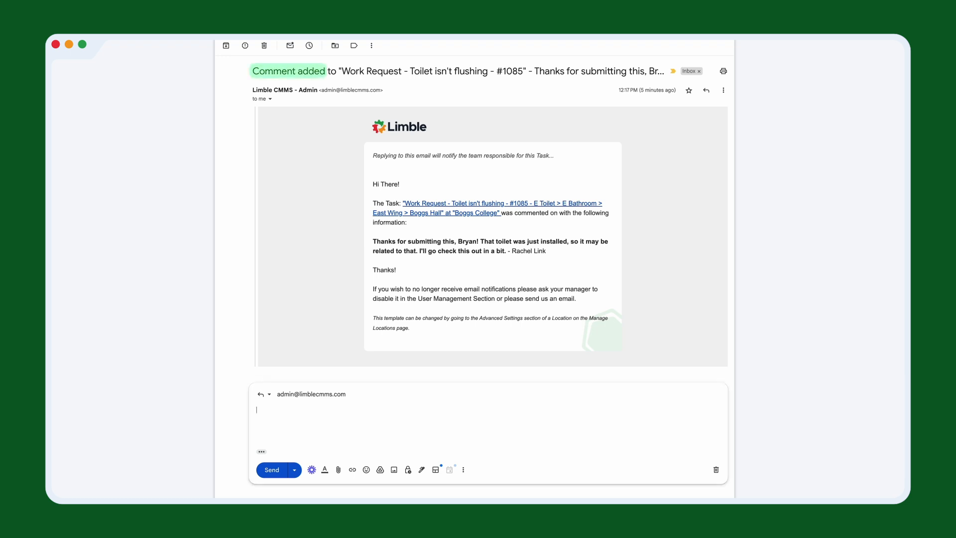
pyautogui.write('I appreciate you letting me k')
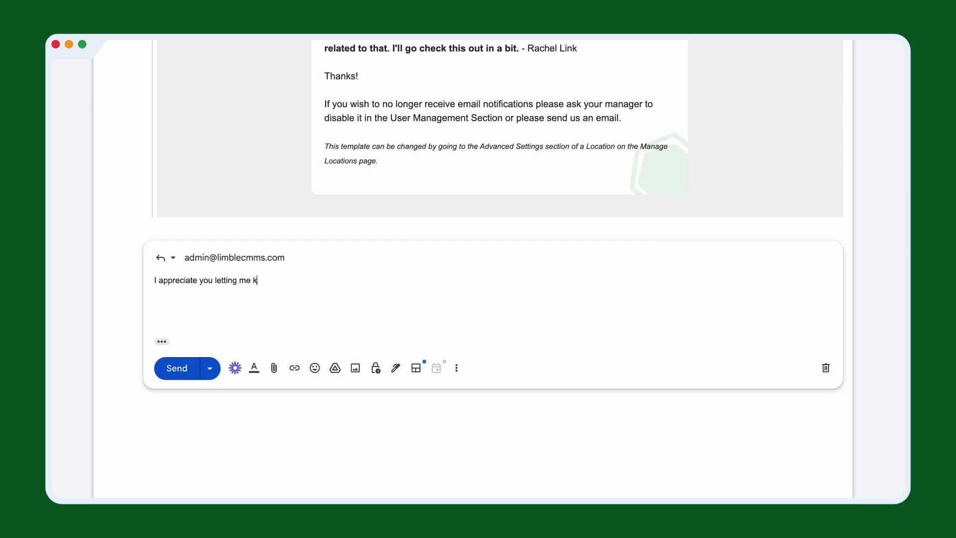
pyautogui.write('now!')
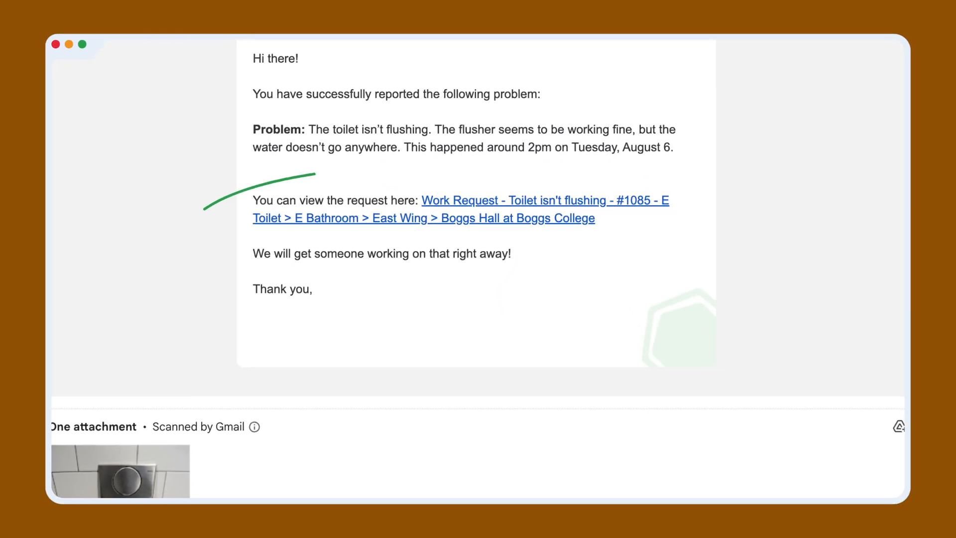
pyautogui.scroll(3)
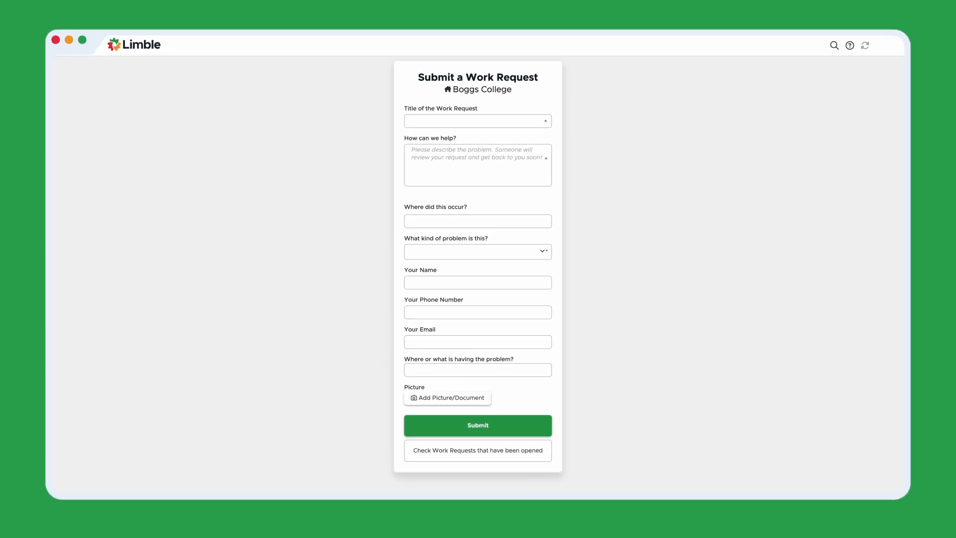
pyautogui.scroll(-3)
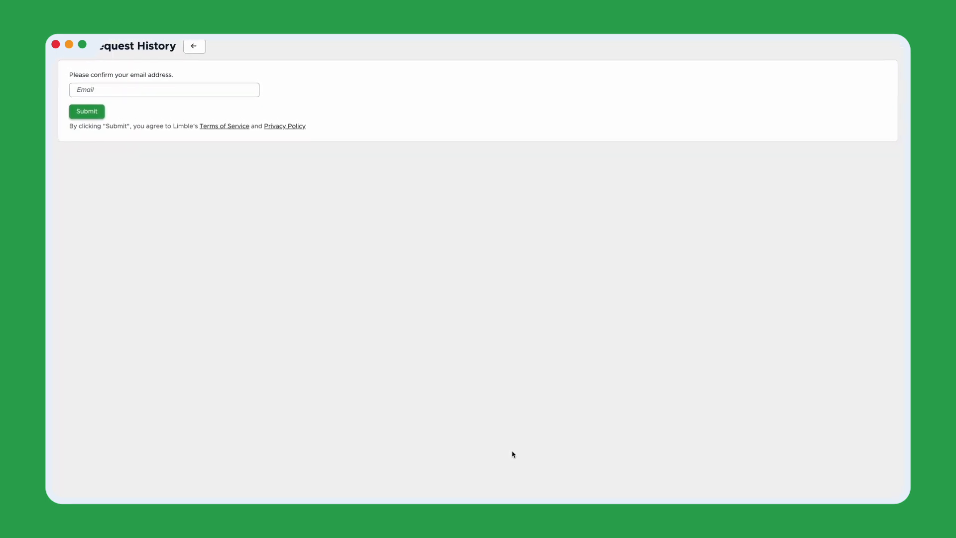
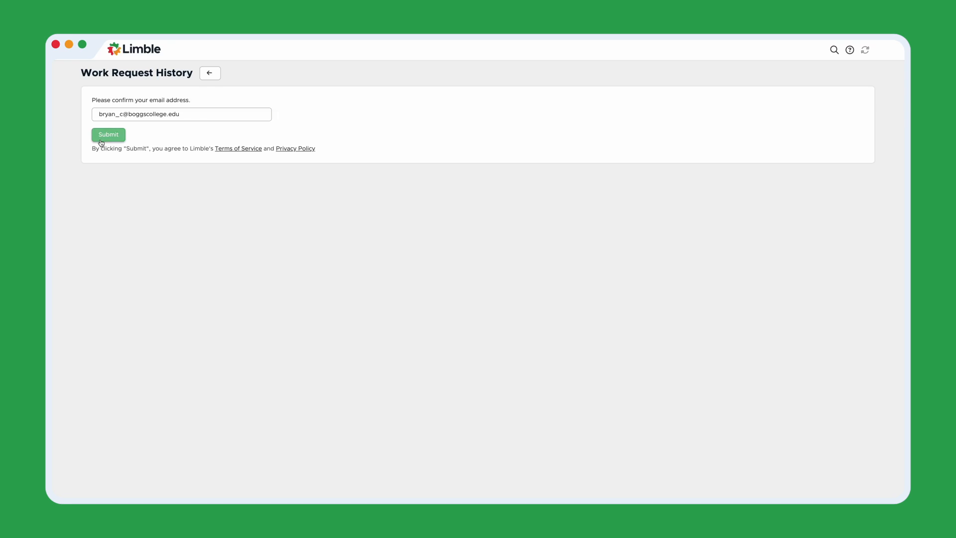
pyautogui.click(108, 134)
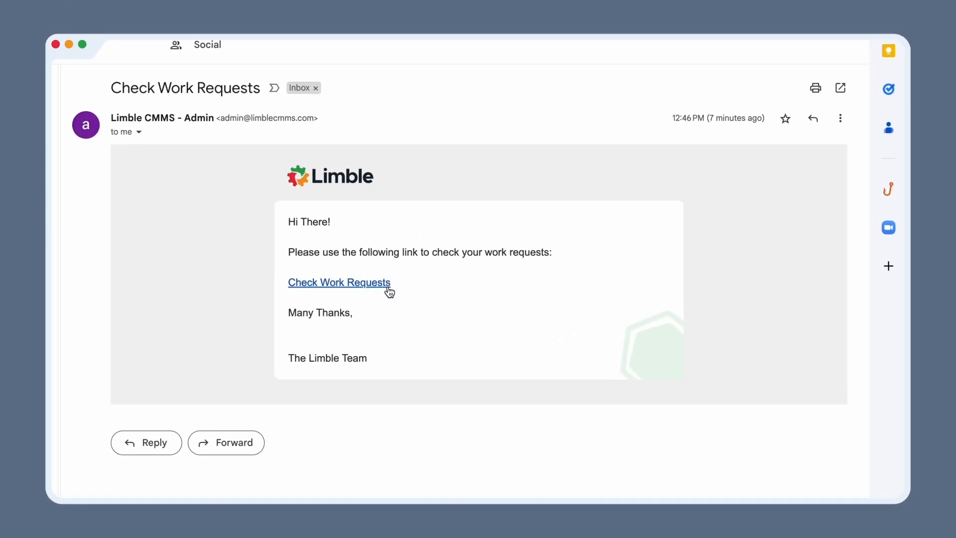
# Follow the emailed Check Work Requests link to the Work Request History showing ticket #1085 in progress
pyautogui.click(338, 282)
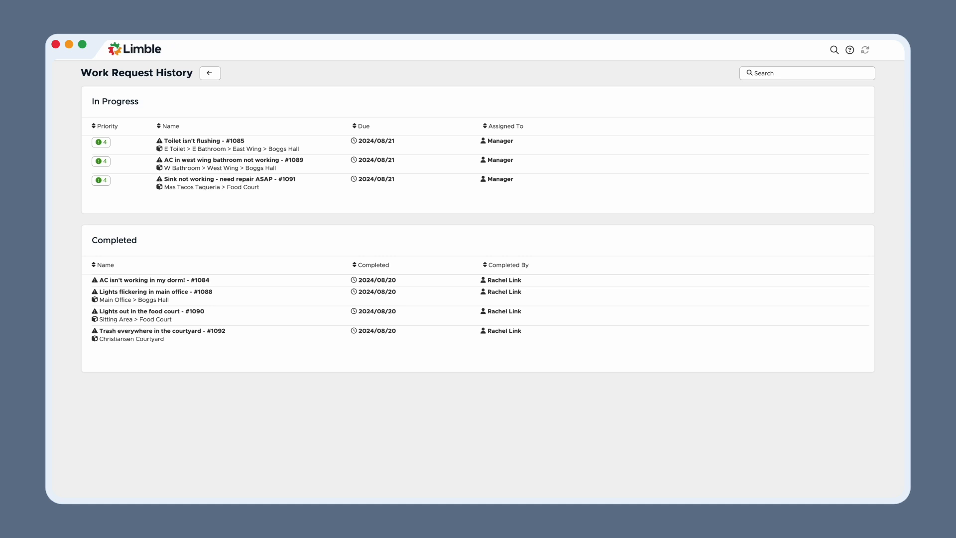
# Add the comment 'any update on this?' to toilet request #1085
pyautogui.click(200, 140)
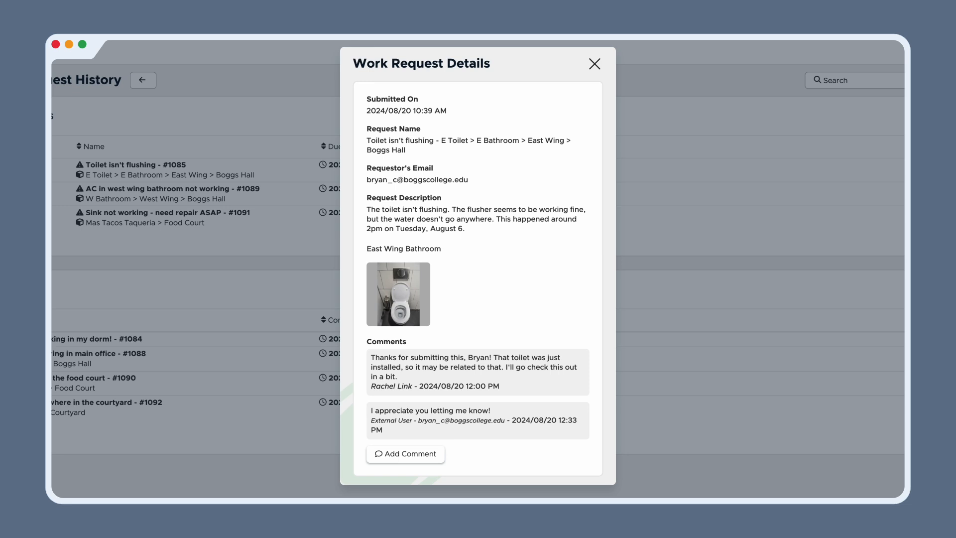
pyautogui.moveTo(405, 453)
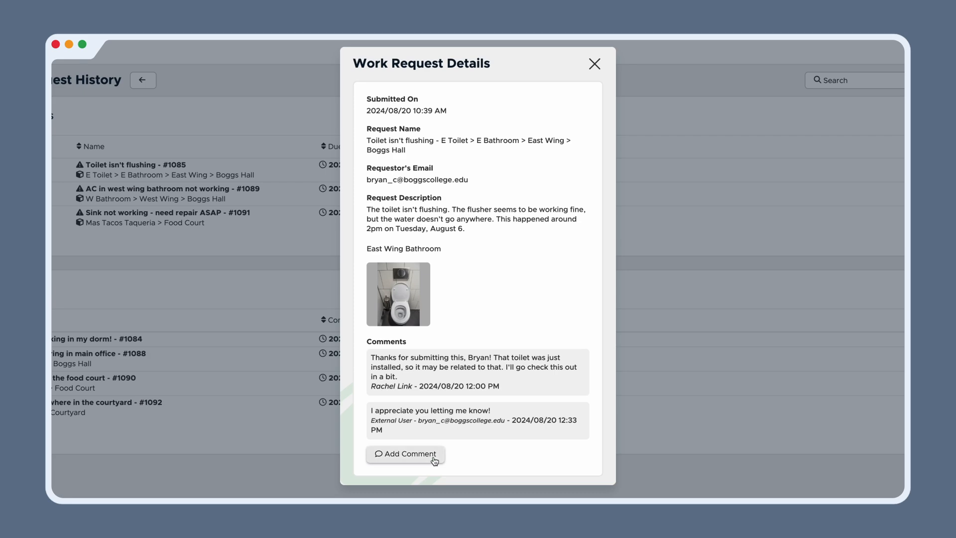
pyautogui.click(406, 454)
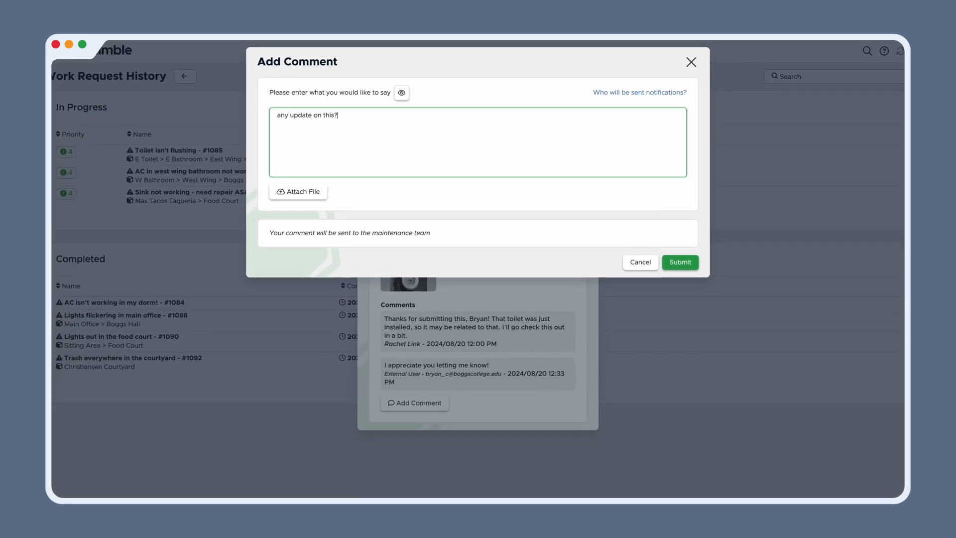
pyautogui.click(681, 262)
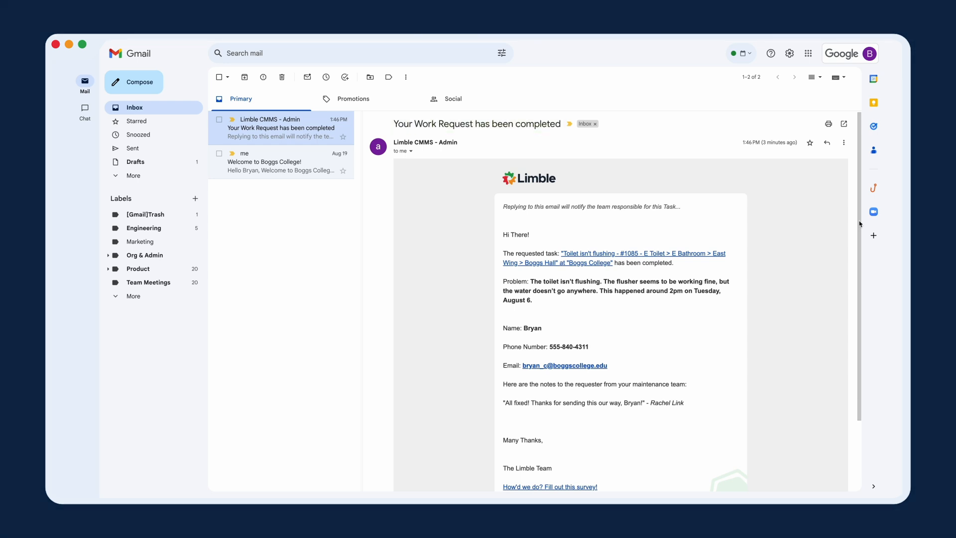
# Follow the satisfaction survey link in the ticket #1085 completion email
pyautogui.scroll(-3)
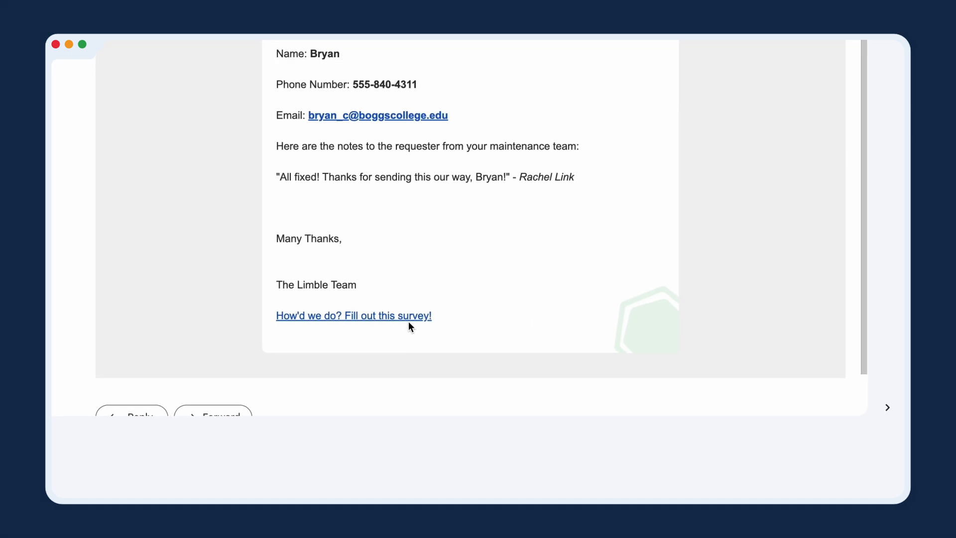
pyautogui.click(352, 316)
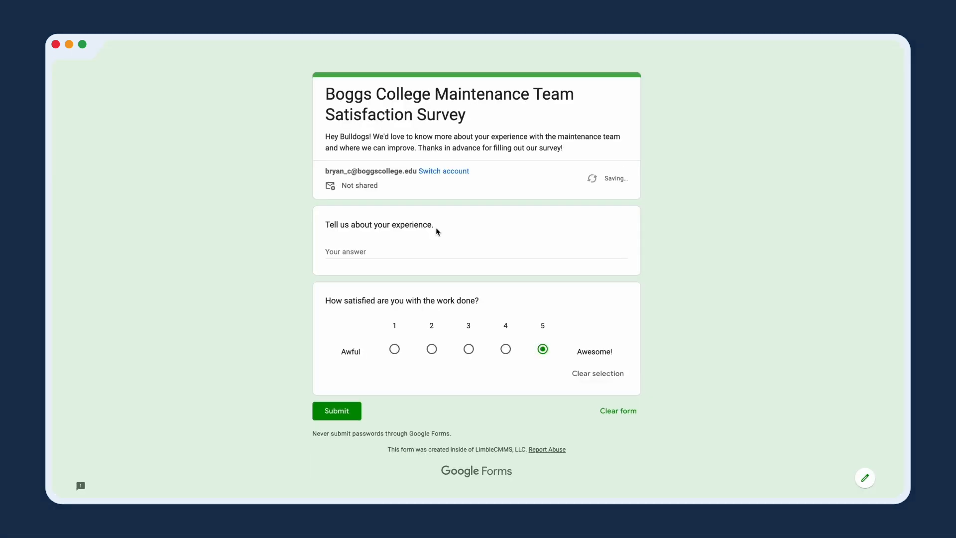
# Answer the experience question with 'The maintenance team is AWESOME!!!'
pyautogui.write('The mainte')
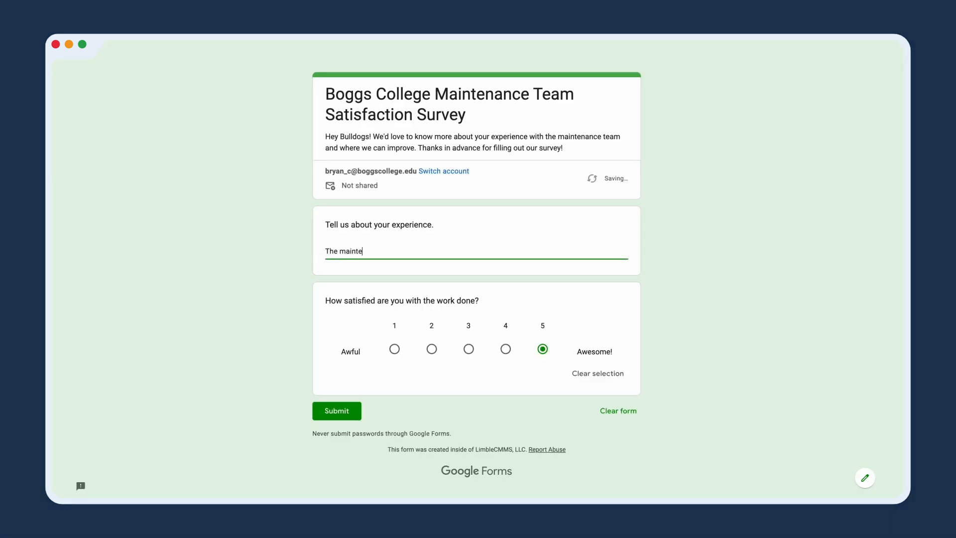
pyautogui.write('nance team is AWESOME!!!')
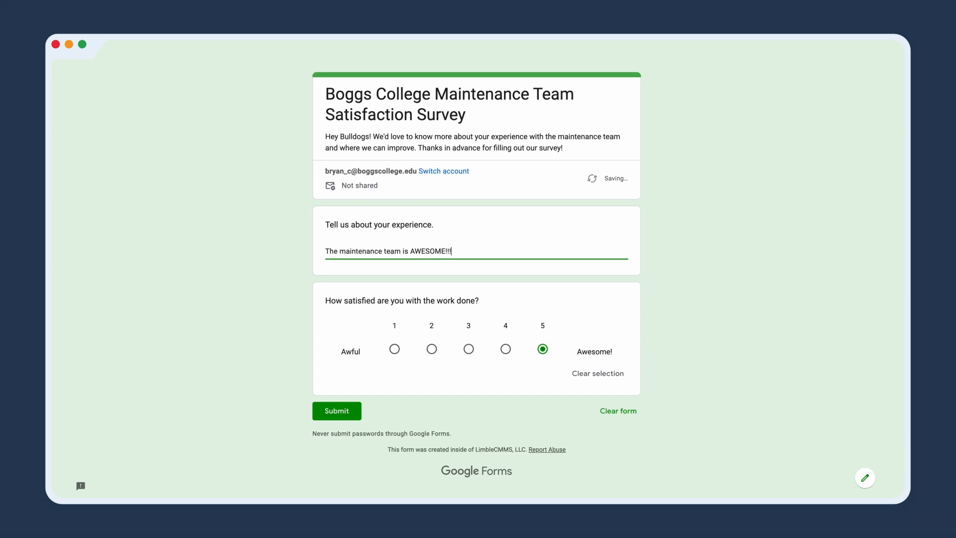